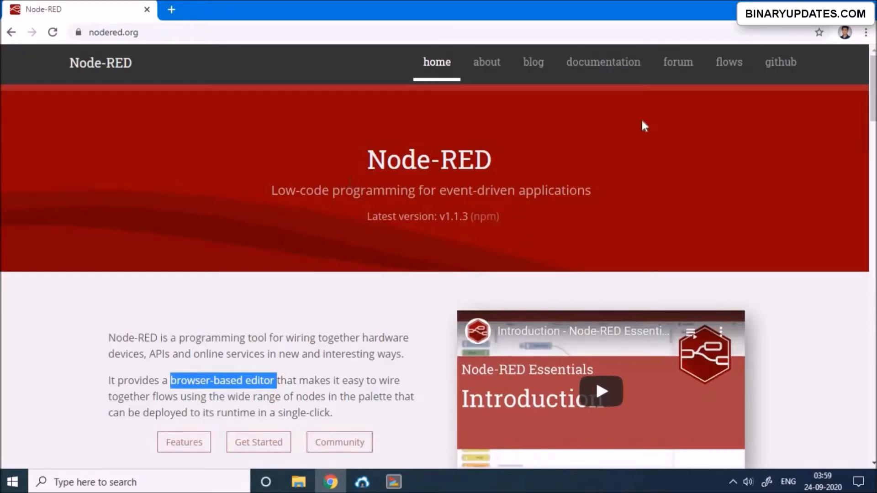
# Open Docs > Getting Started and review install options, from local and Raspberry Pi to cloud.
pyautogui.click(603, 62)
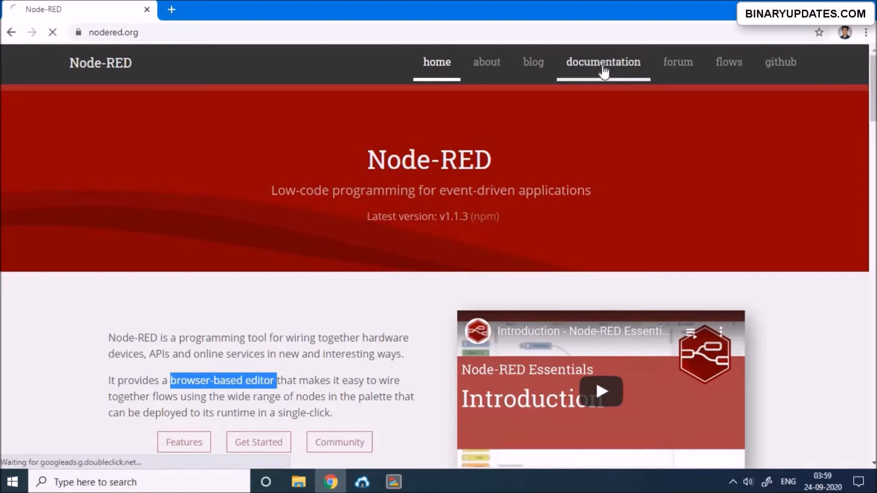
pyautogui.click(603, 61)
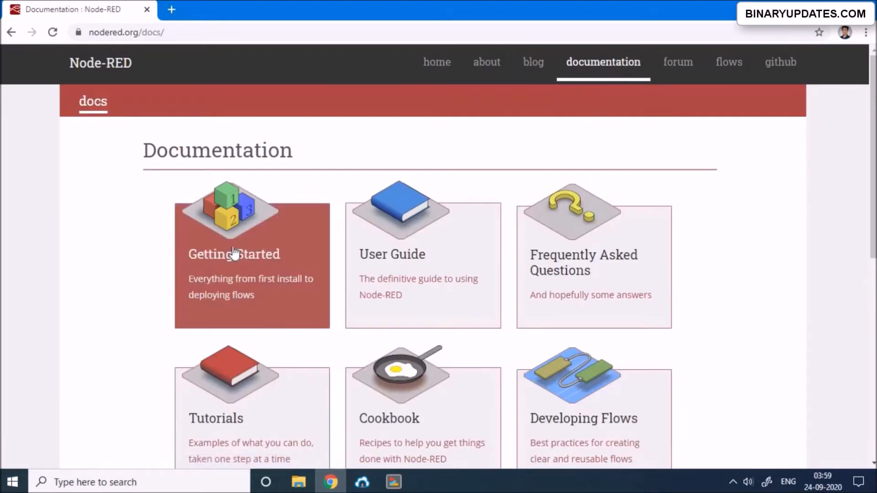
pyautogui.click(234, 254)
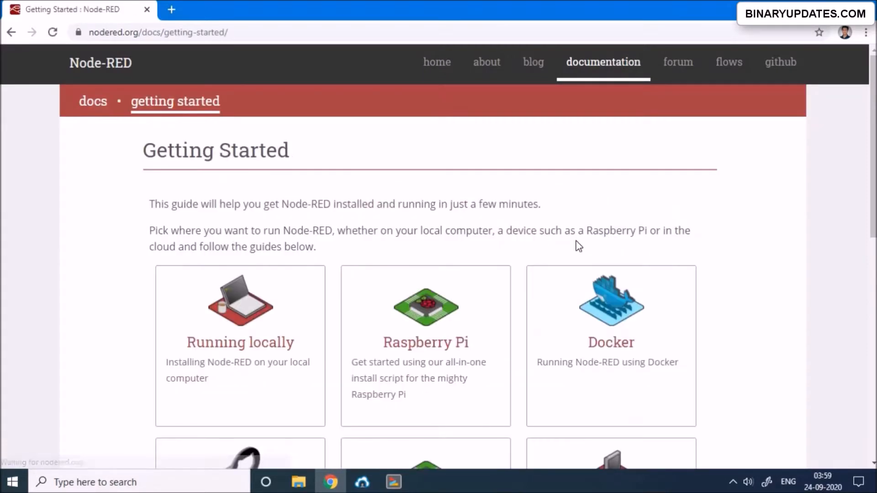
pyautogui.scroll(-3)
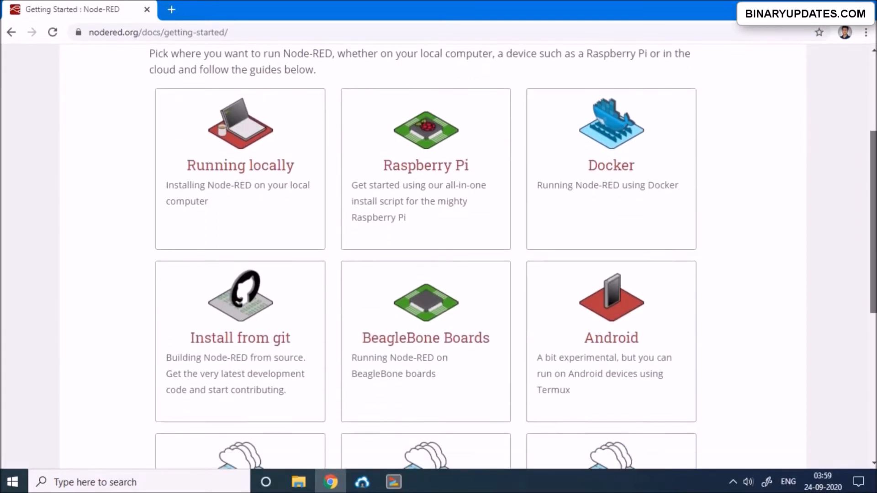
pyautogui.moveTo(245, 206)
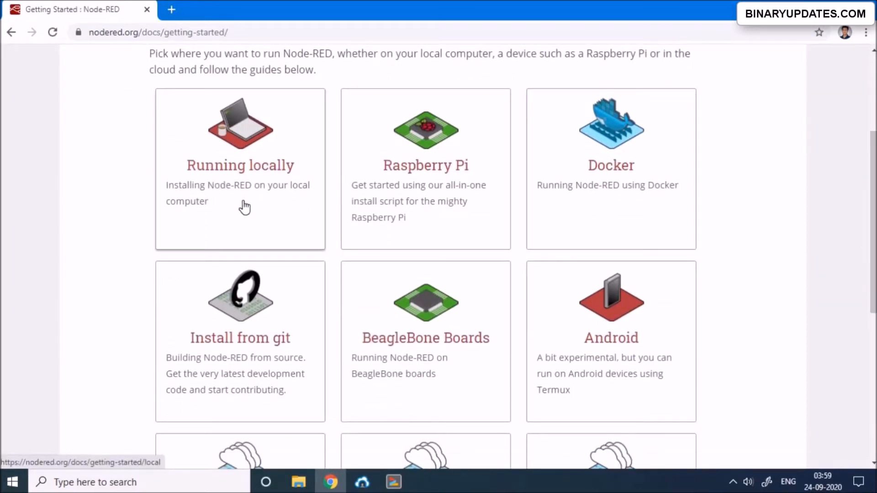
pyautogui.moveTo(249, 211)
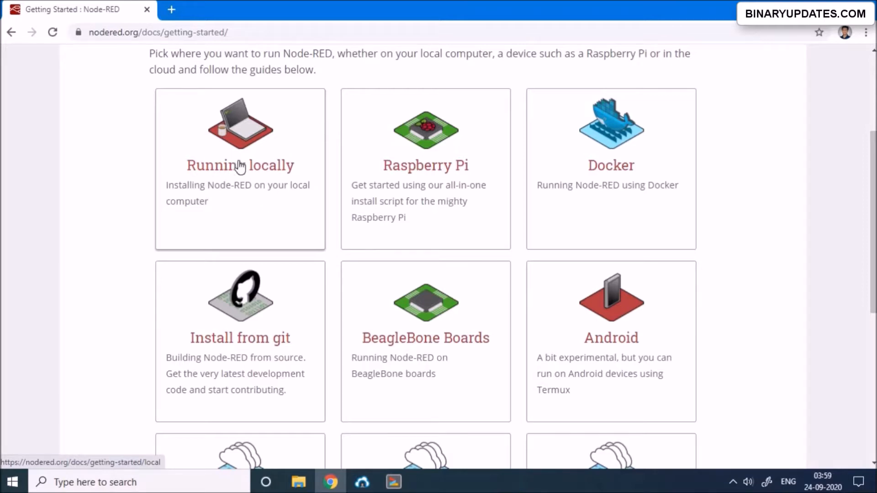
pyautogui.moveTo(435, 178)
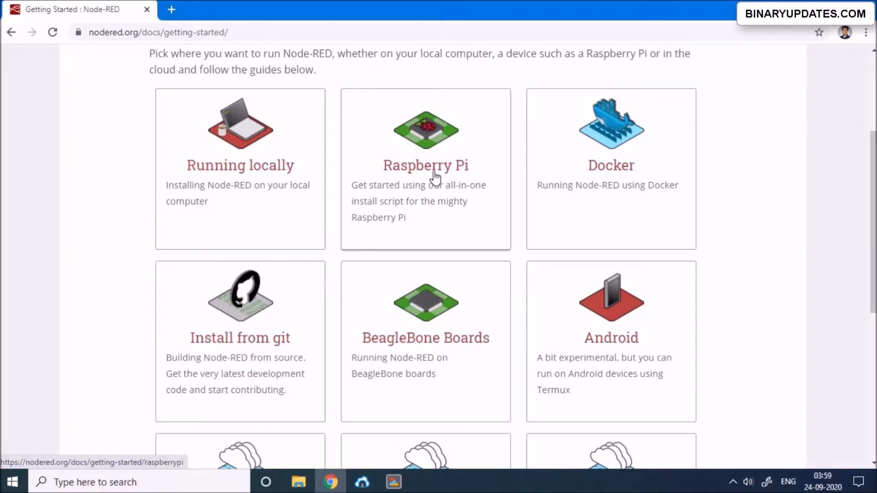
pyautogui.moveTo(447, 174)
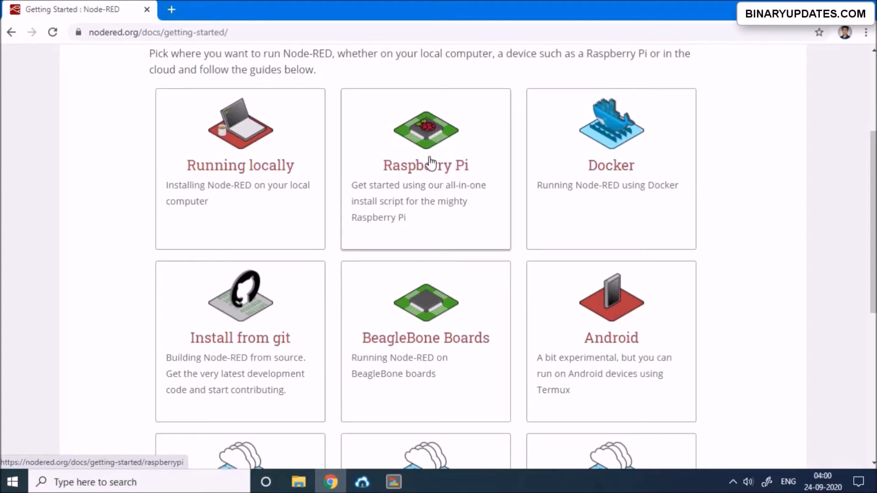
pyautogui.scroll(-3)
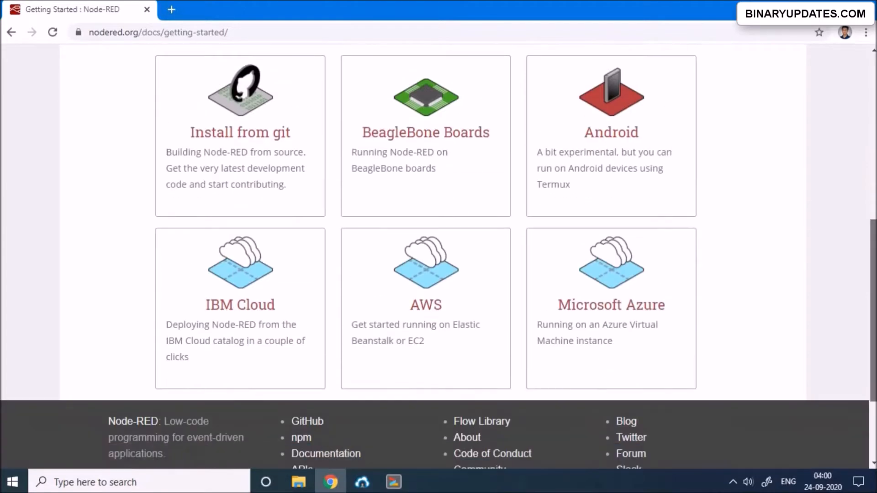
pyautogui.scroll(3)
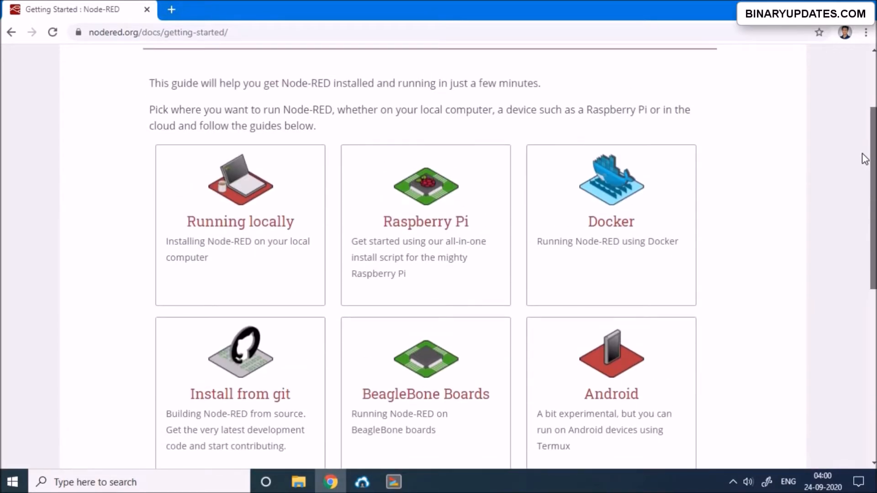
pyautogui.moveTo(435, 203)
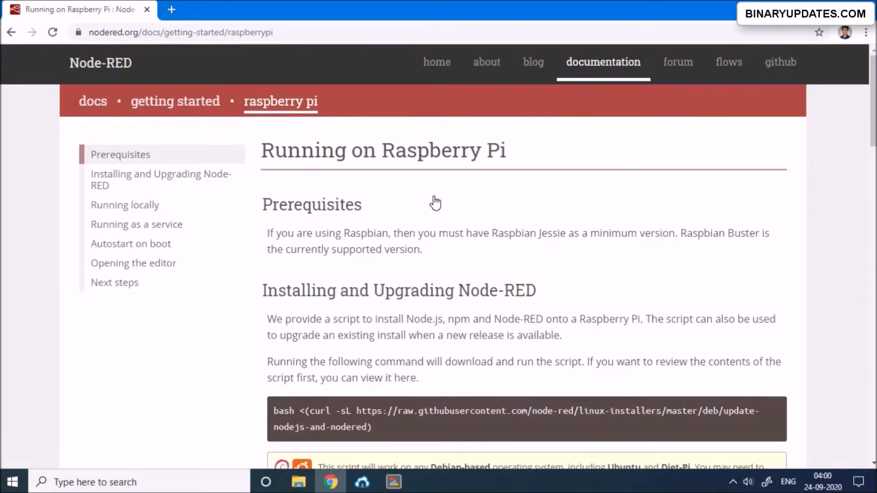
# Scroll the Getting Started page to reach the Raspberry Pi install guide.
pyautogui.scroll(-3)
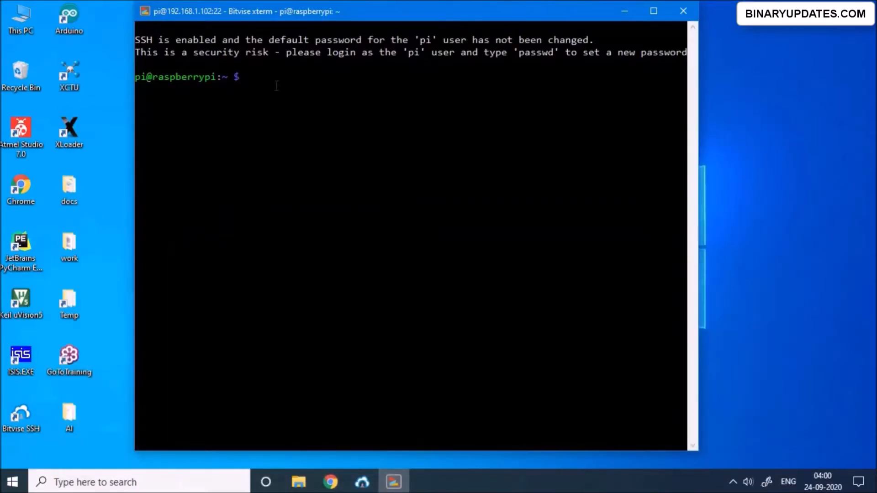
# Run the pasted bash curl update script and answer y to both prompts.
pyautogui.press('ctrl+v')
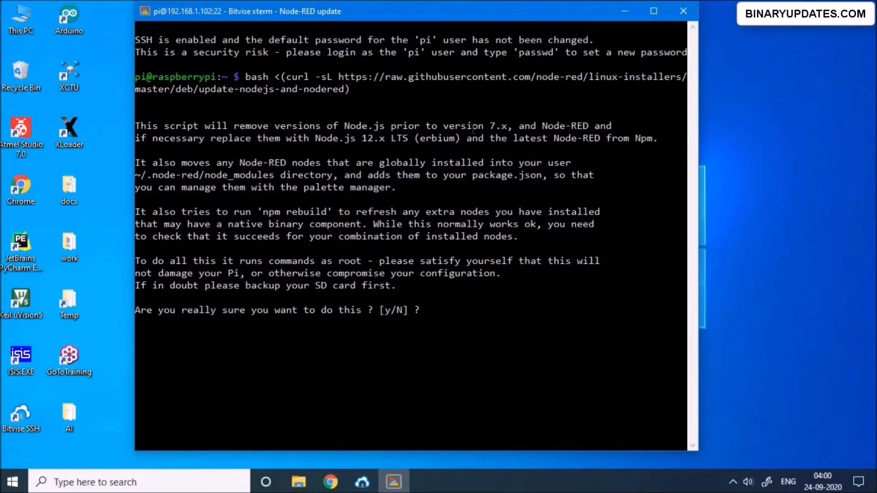
pyautogui.write('y')
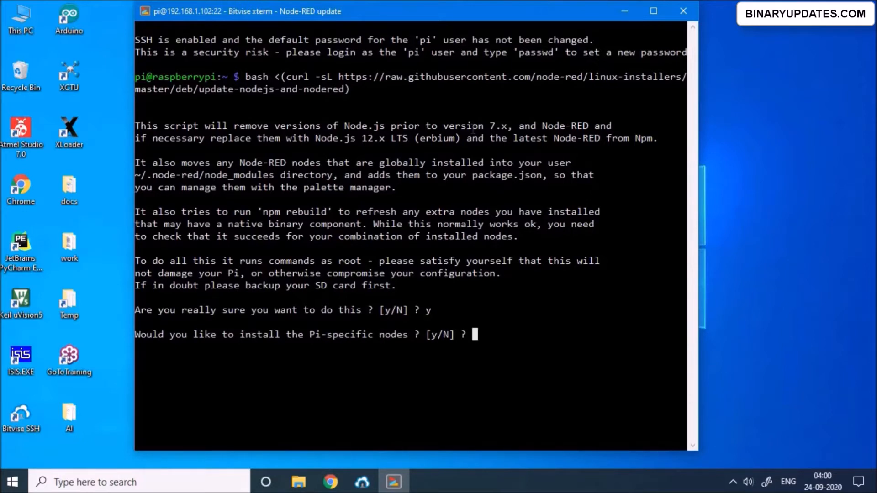
pyautogui.write('y')
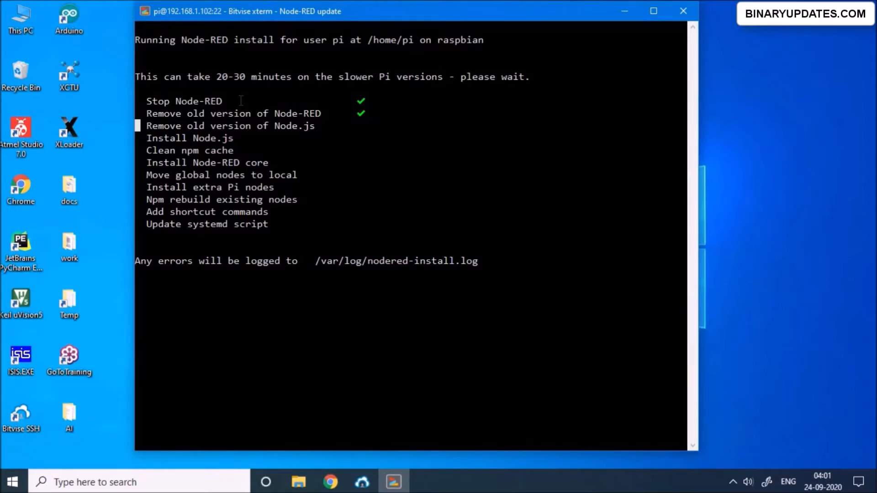
# Highlight the 20-30 minute estimate while the installer completes its checklist.
pyautogui.doubleClick(232, 77)
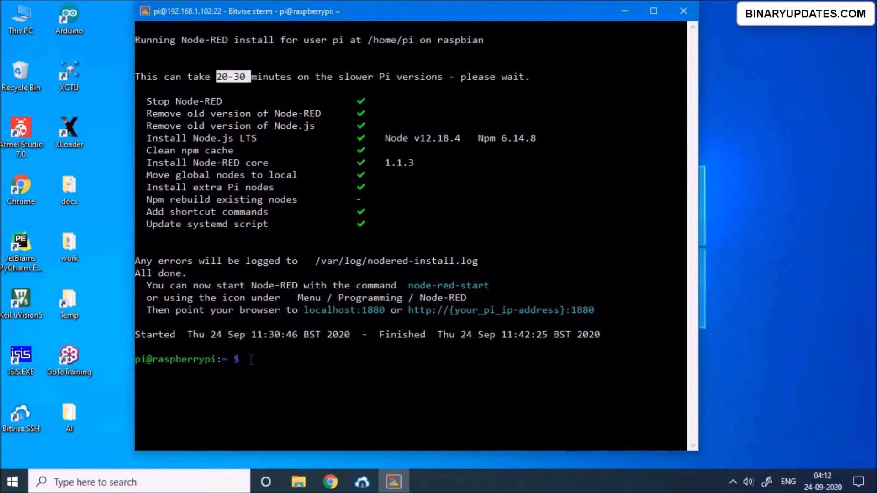
# Run node-red-start and wait for the server on port 1880 to report Started flows.
pyautogui.write('node-red')
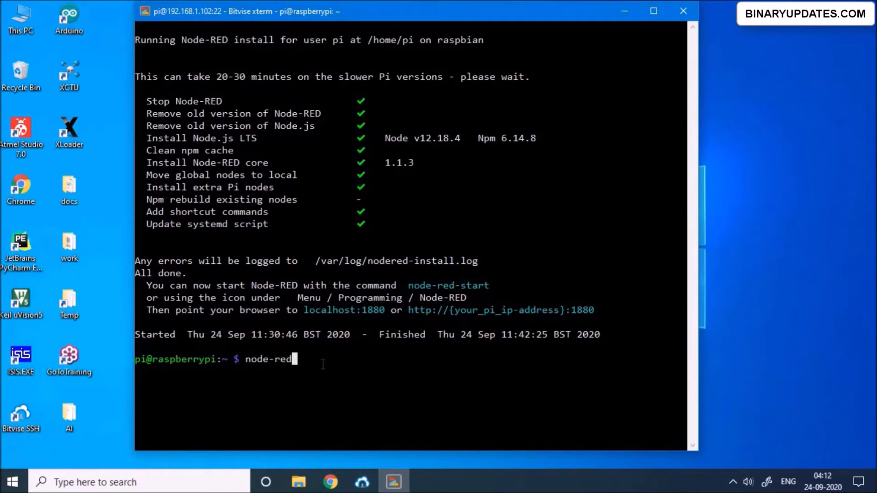
pyautogui.write('-start')
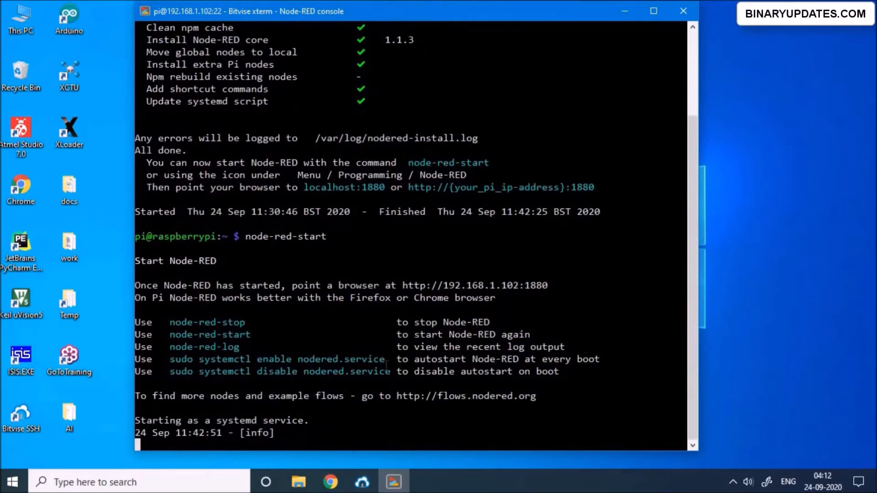
pyautogui.scroll(-3)
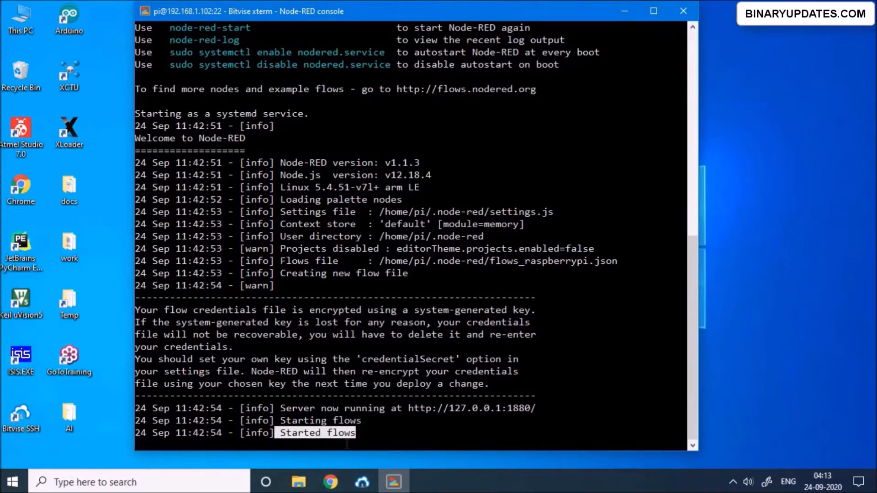
pyautogui.click(362, 481)
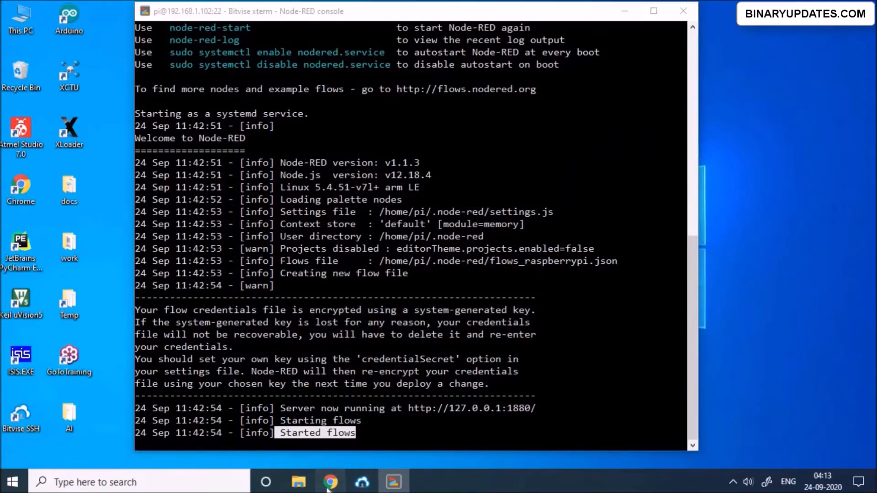
# Load 192.168.1.102:1880 in a new Chrome tab to reach the Node-RED editor.
pyautogui.click(331, 481)
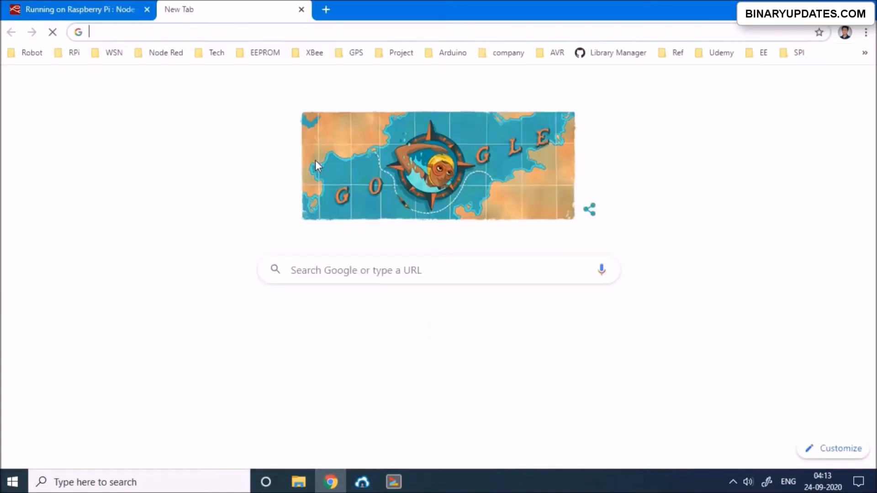
pyautogui.write('192.168.1.102')
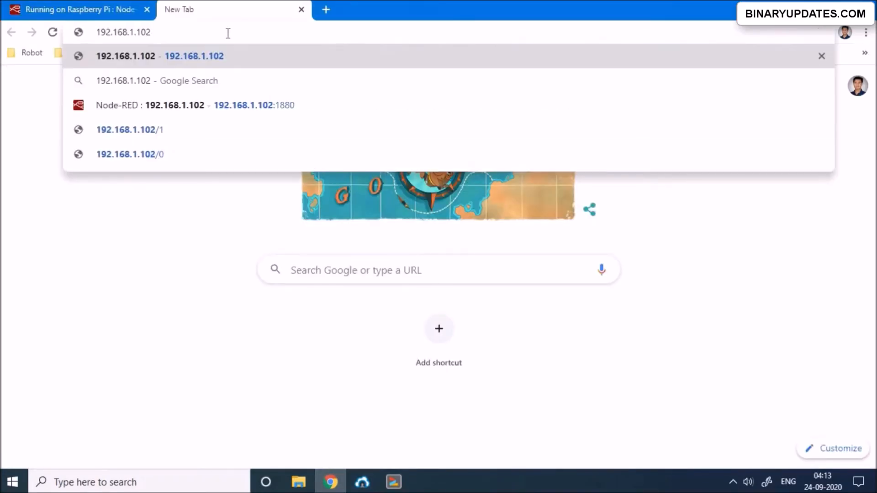
pyautogui.write(':1880')
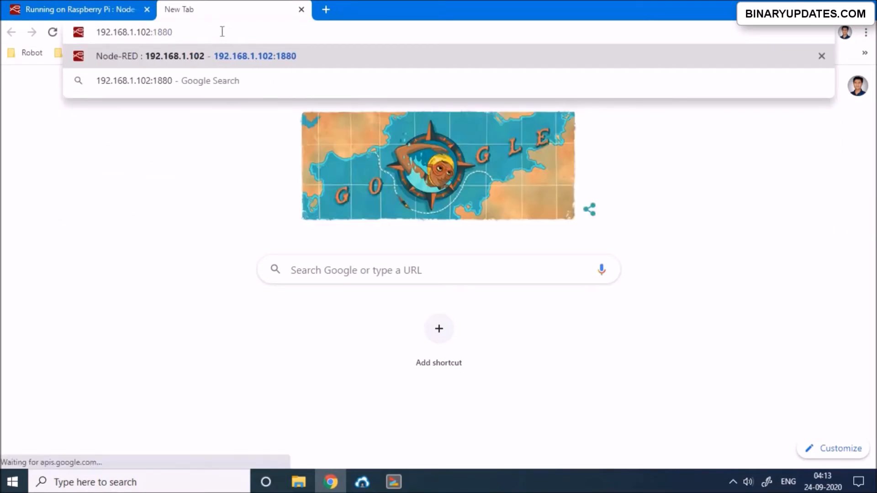
pyautogui.doubleClick(164, 32)
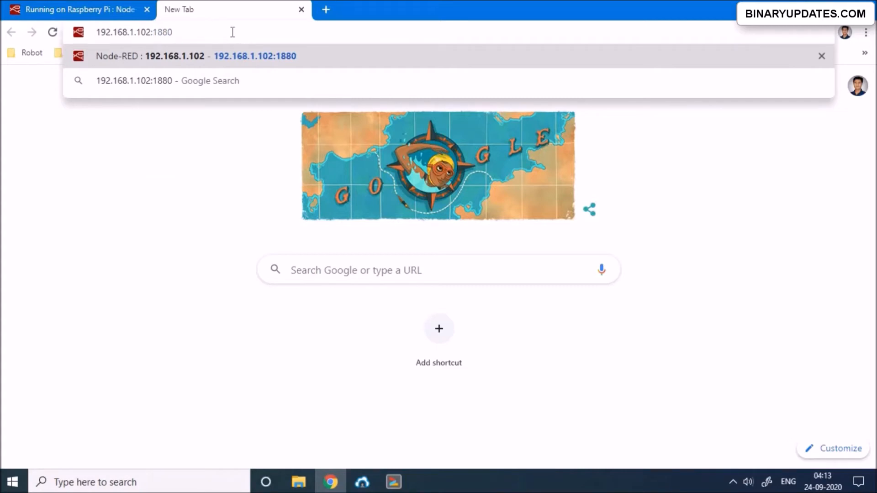
pyautogui.click(168, 55)
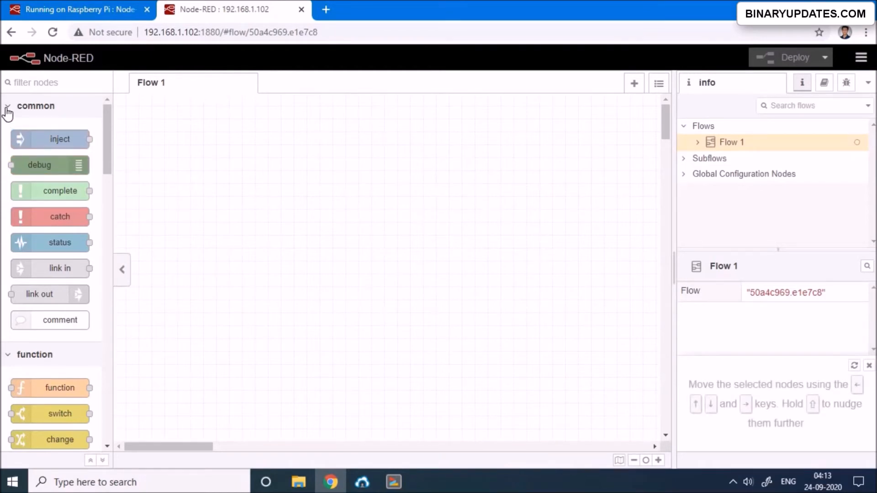
pyautogui.moveTo(53, 118)
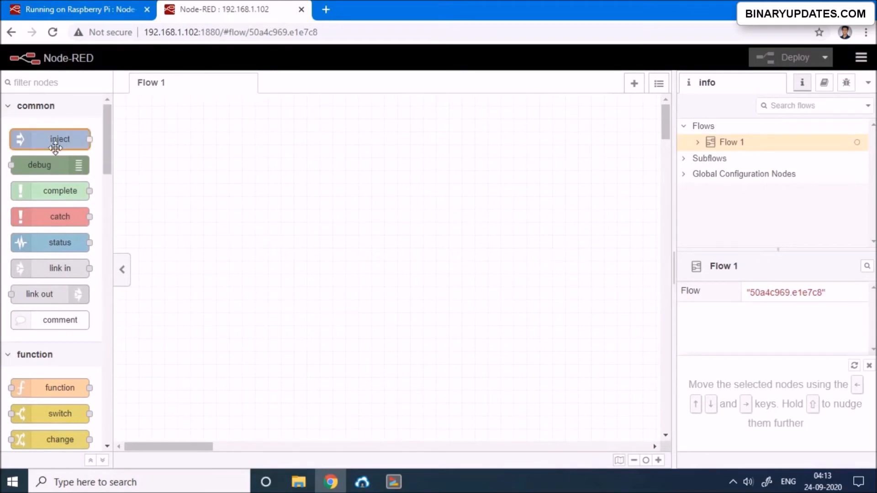
pyautogui.moveTo(107, 157)
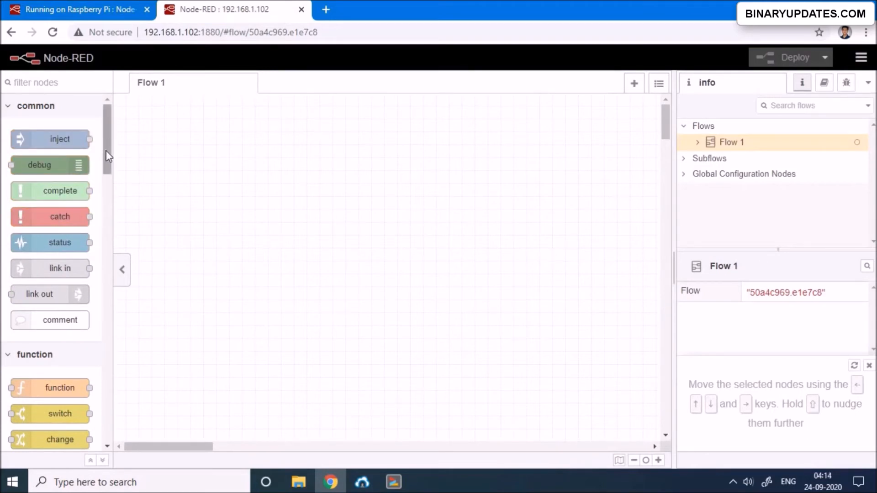
pyautogui.scroll(-3)
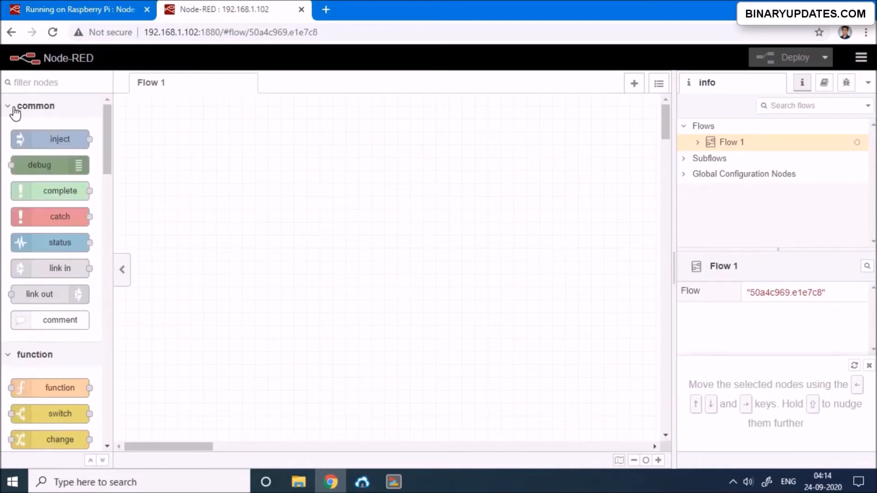
pyautogui.click(35, 106)
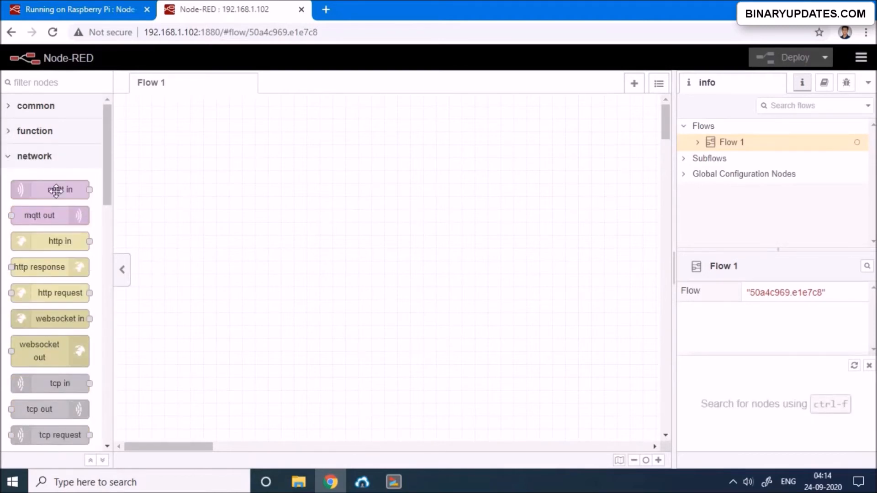
pyautogui.moveTo(76, 252)
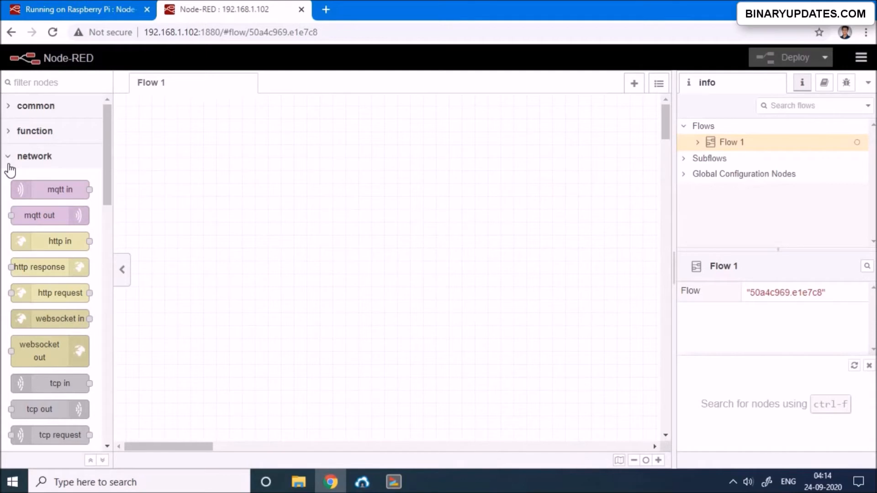
pyautogui.click(34, 156)
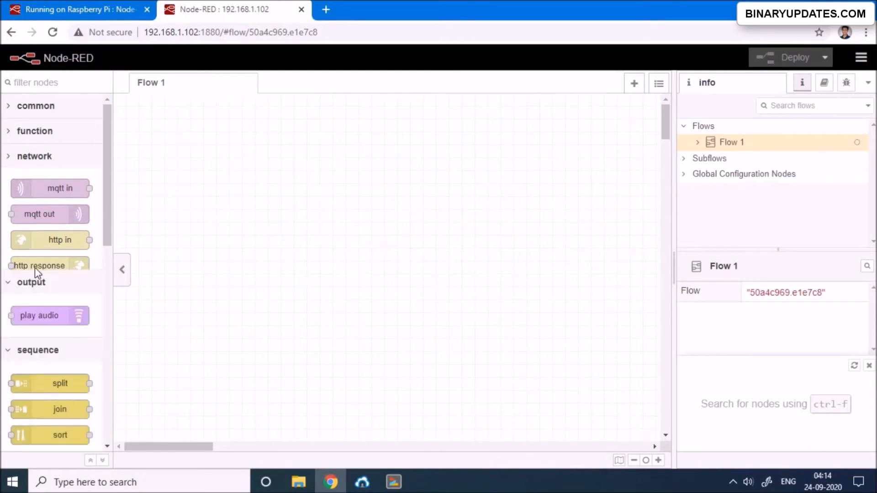
pyautogui.scroll(-3)
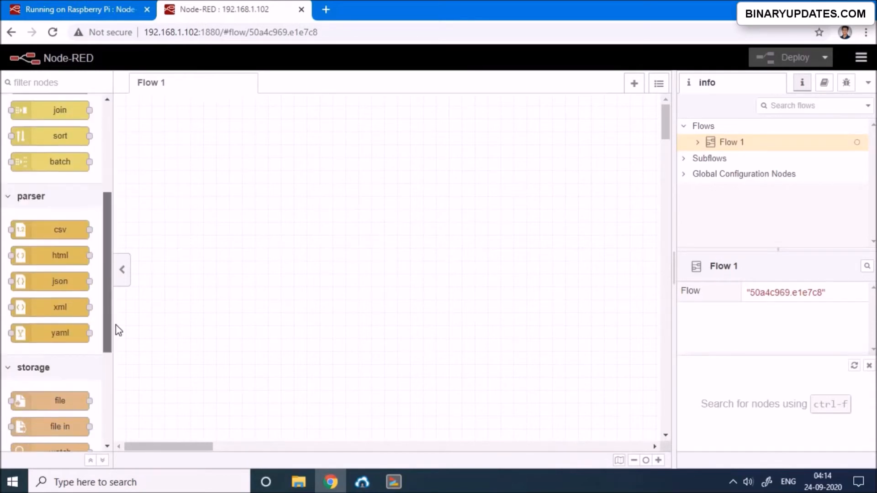
pyautogui.scroll(-3)
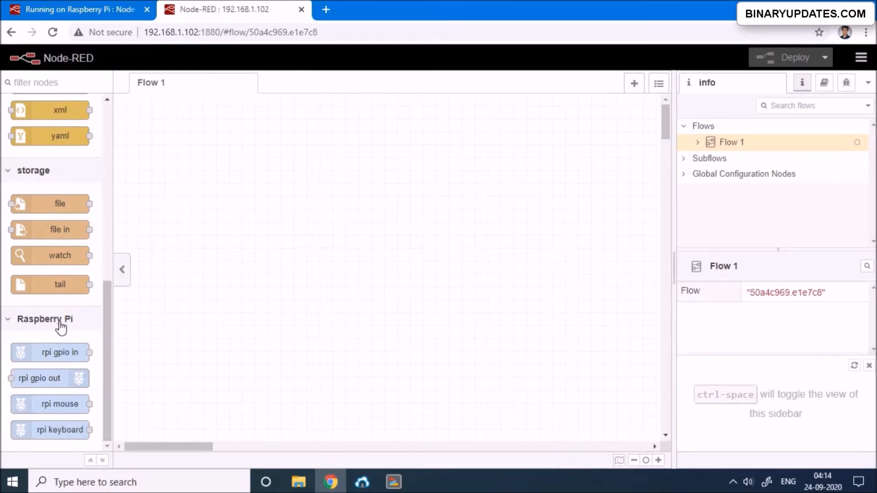
pyautogui.moveTo(103, 321)
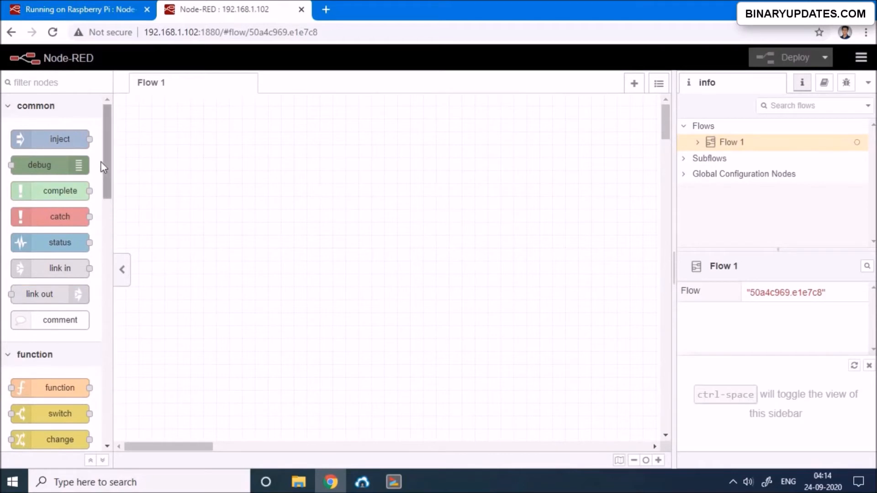
pyautogui.moveTo(111, 203)
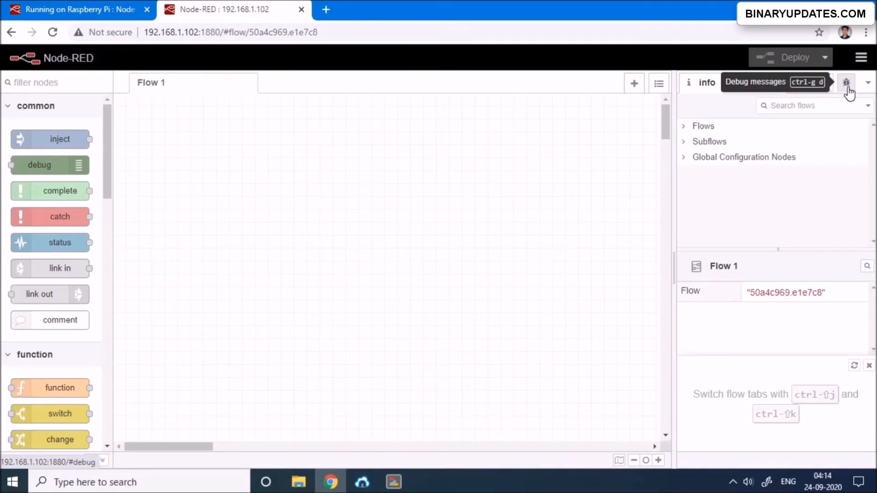
# Switch the right sidebar to the Debug messages panel.
pyautogui.click(846, 83)
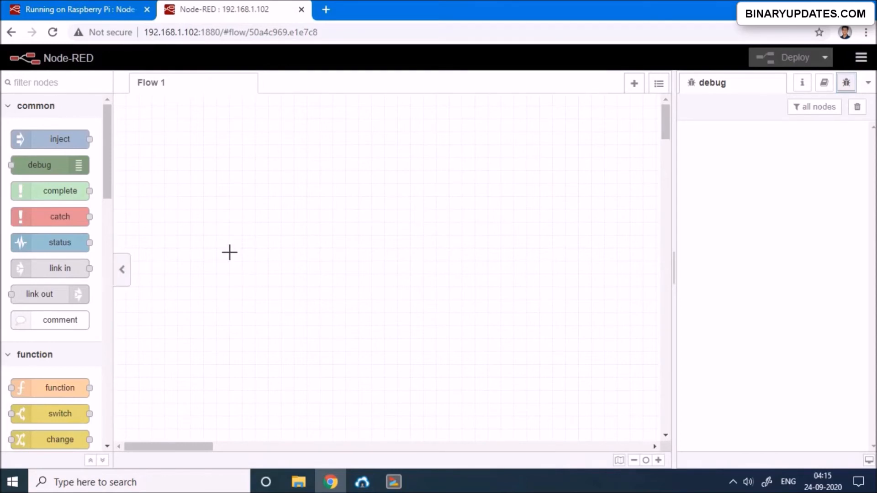
pyautogui.moveTo(50, 139)
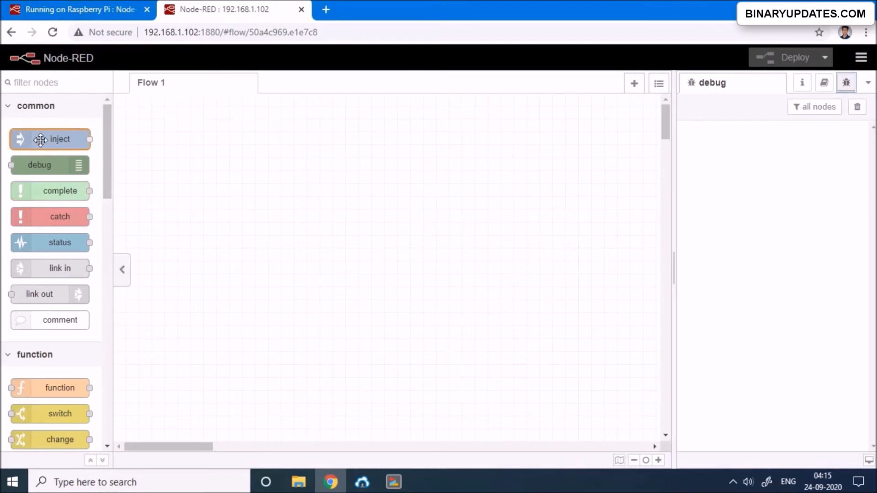
pyautogui.moveTo(50, 139)
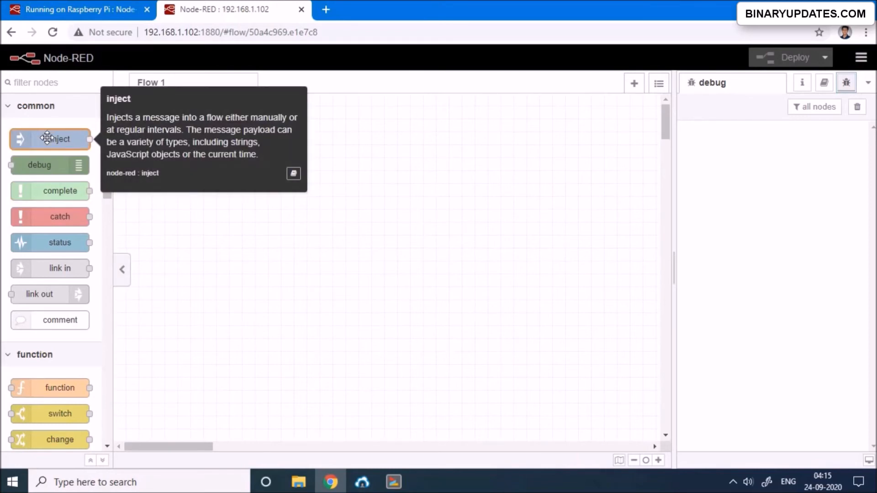
# Place a timestamp inject node and a msg.payload debug node on Flow 1, wired and aligned.
pyautogui.moveTo(51, 139); pyautogui.dragTo(263, 186)
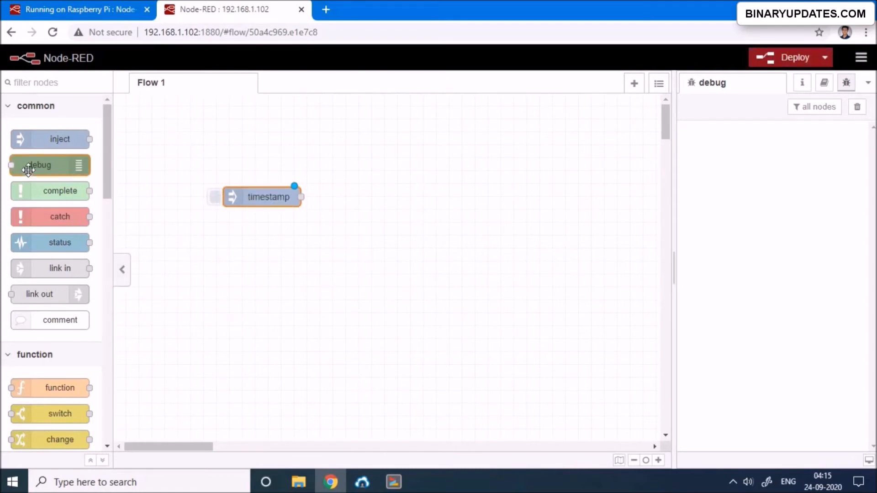
pyautogui.moveTo(50, 164); pyautogui.dragTo(480, 199)
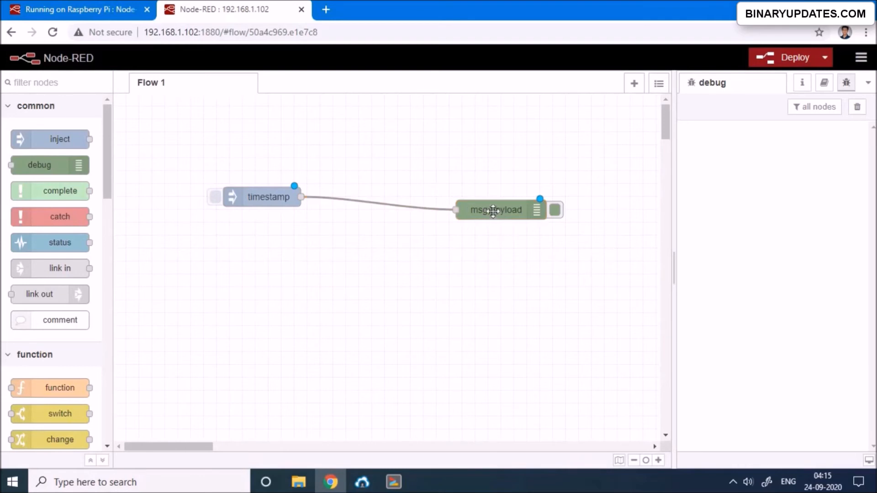
pyautogui.moveTo(495, 210); pyautogui.dragTo(450, 235)
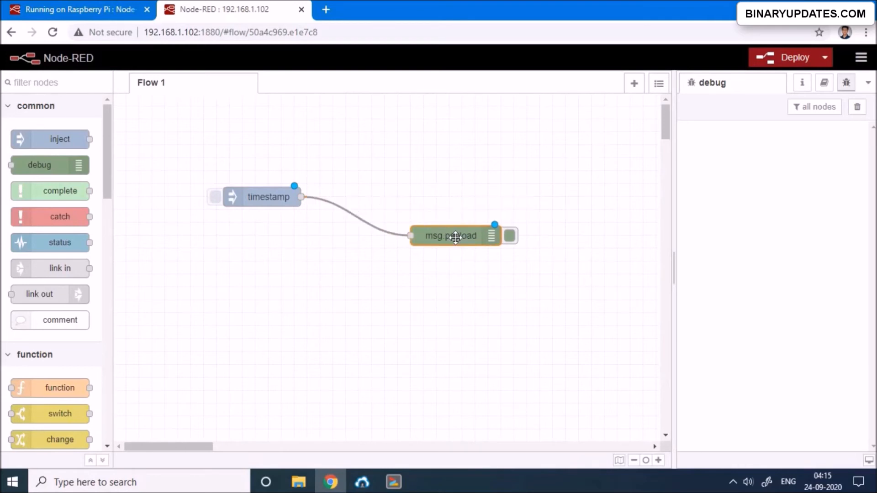
pyautogui.moveTo(455, 235); pyautogui.dragTo(452, 197)
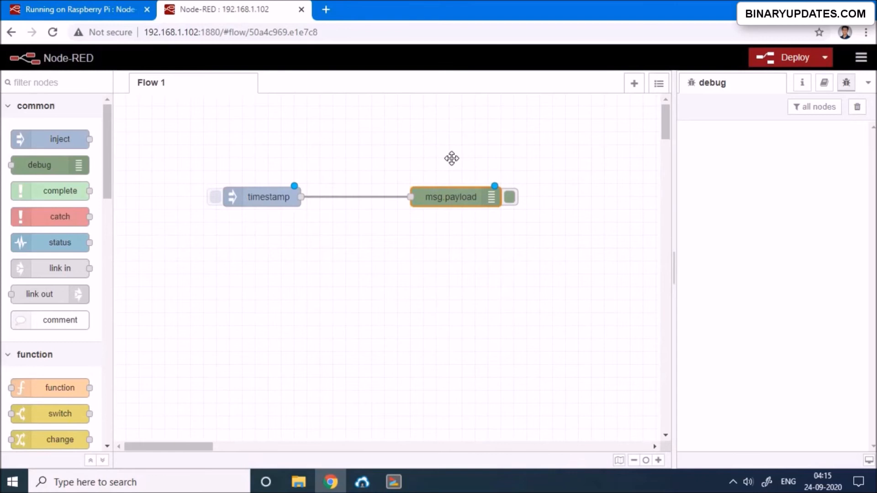
pyautogui.moveTo(269, 197); pyautogui.dragTo(223, 184)
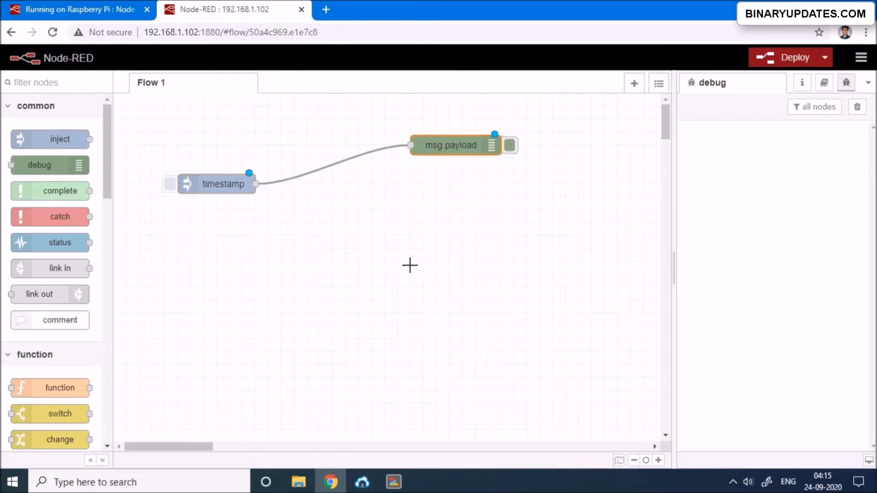
pyautogui.moveTo(210, 203)
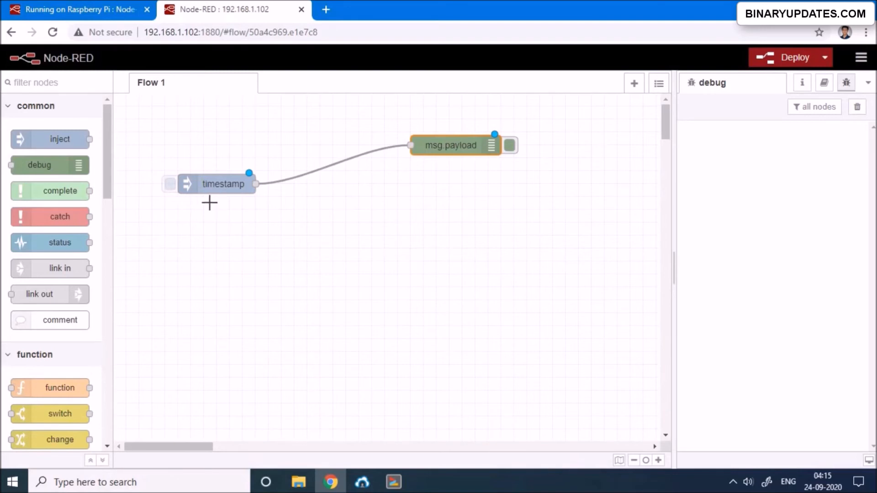
pyautogui.moveTo(218, 184)
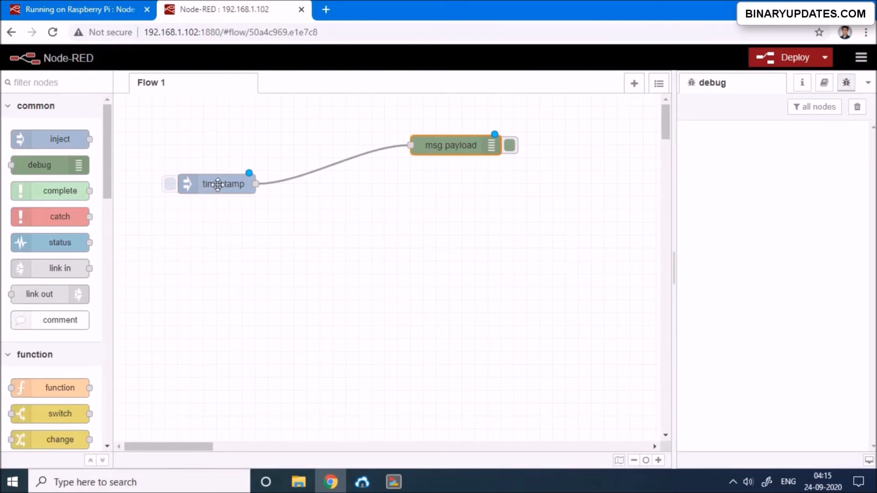
# In the inject node dialog, enter Name 'Input' and string msg.payload 'Hello World!!'.
pyautogui.doubleClick(222, 184)
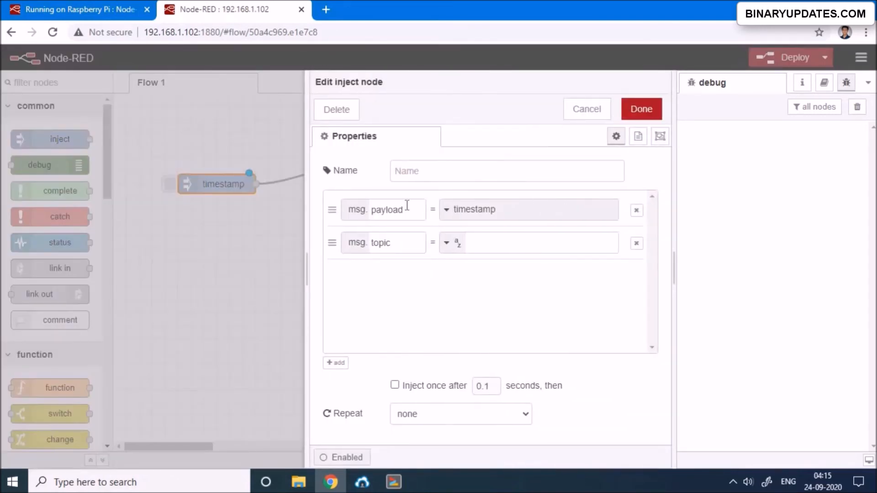
pyautogui.click(506, 170)
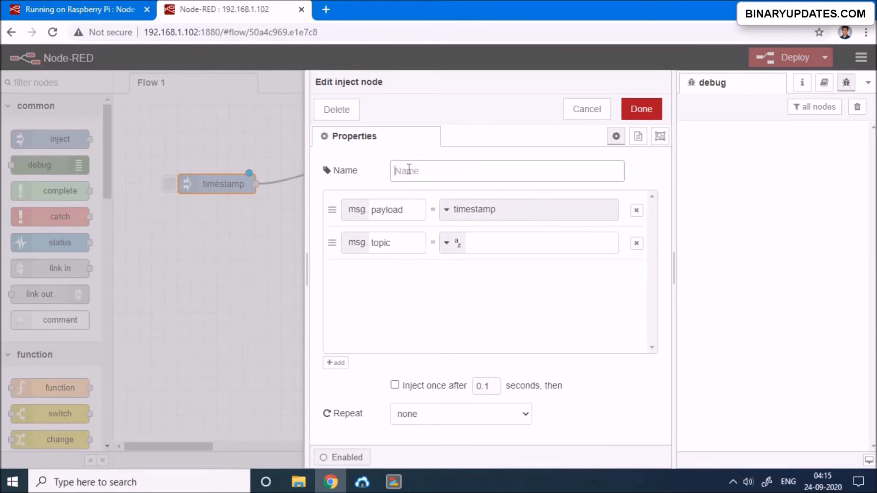
pyautogui.write('Input')
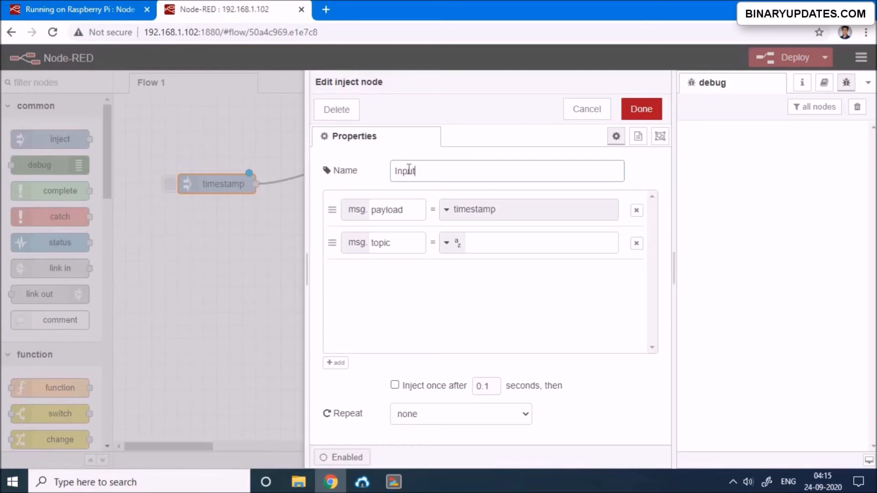
pyautogui.moveTo(494, 210)
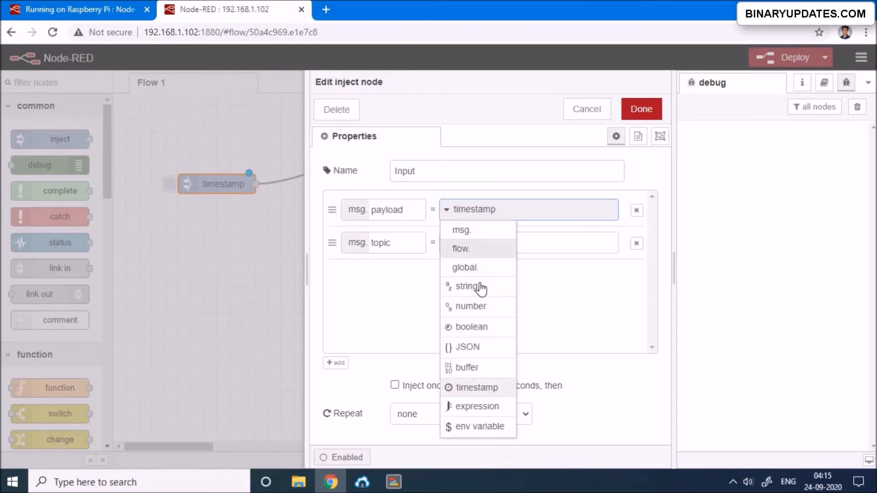
pyautogui.click(469, 286)
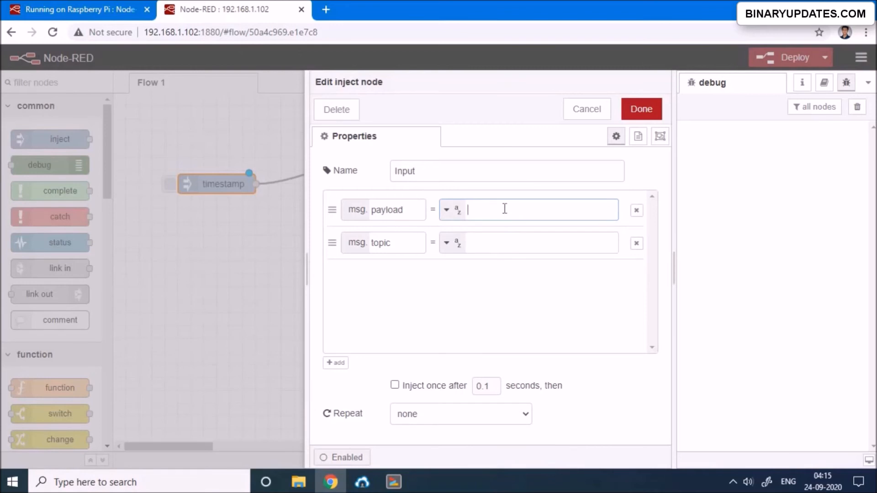
pyautogui.write('Hello Wor')
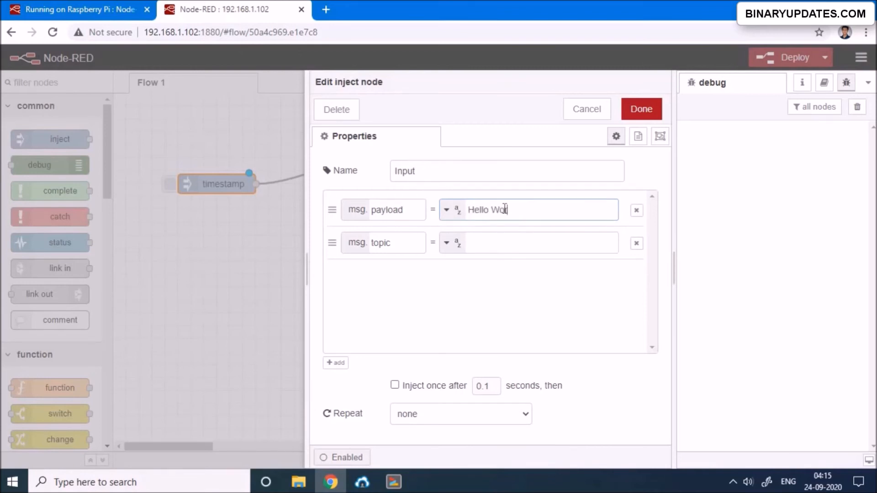
pyautogui.write('rld!')
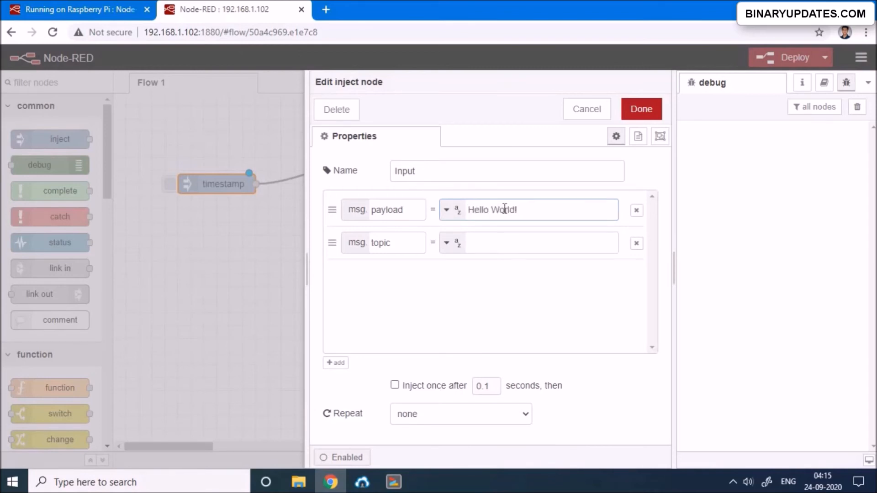
pyautogui.write('!')
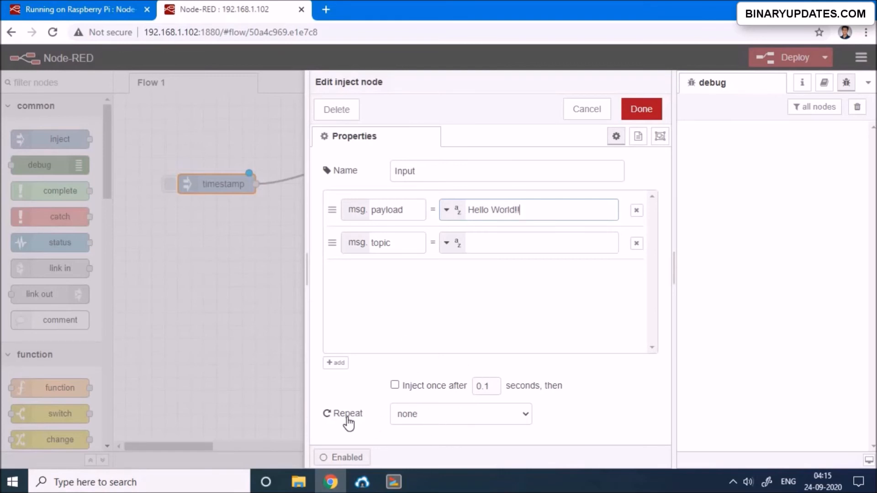
# Set Repeat to interval every 1 second and confirm with Done.
pyautogui.click(460, 413)
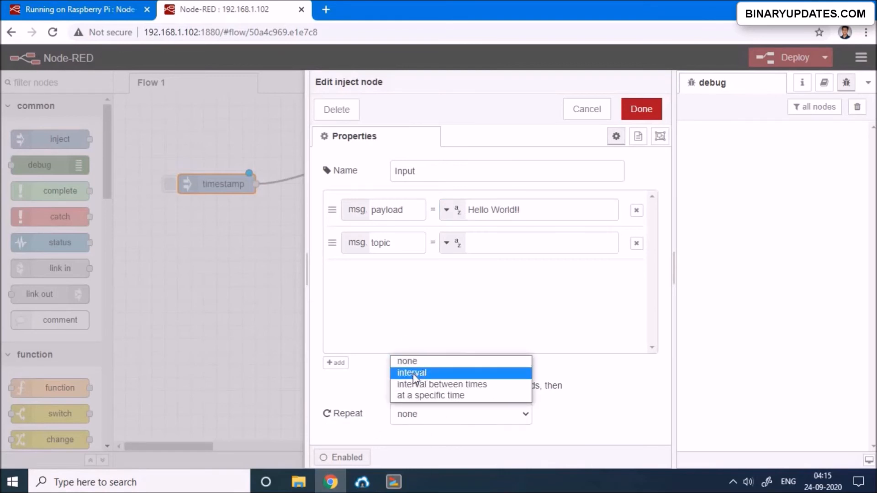
pyautogui.click(411, 373)
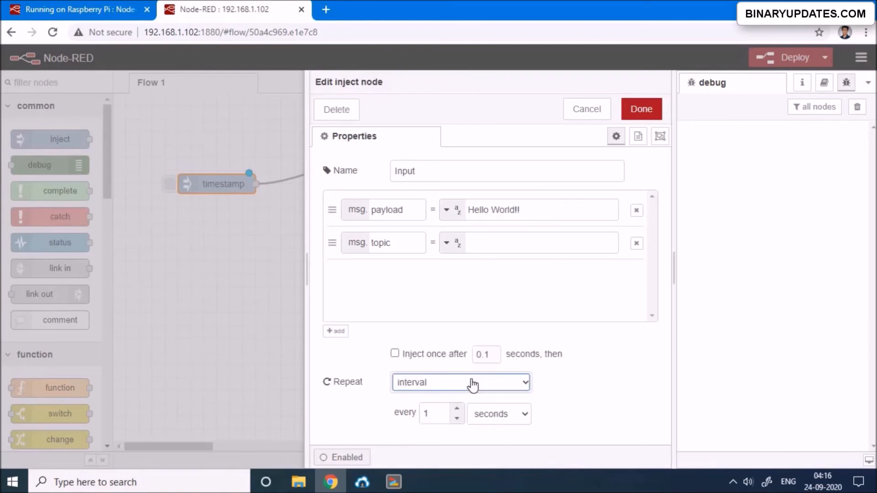
pyautogui.click(435, 413)
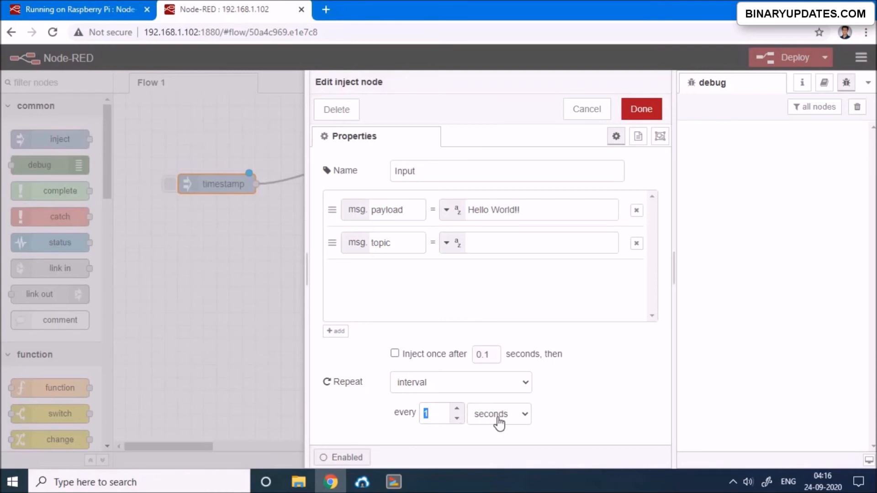
pyautogui.click(496, 414)
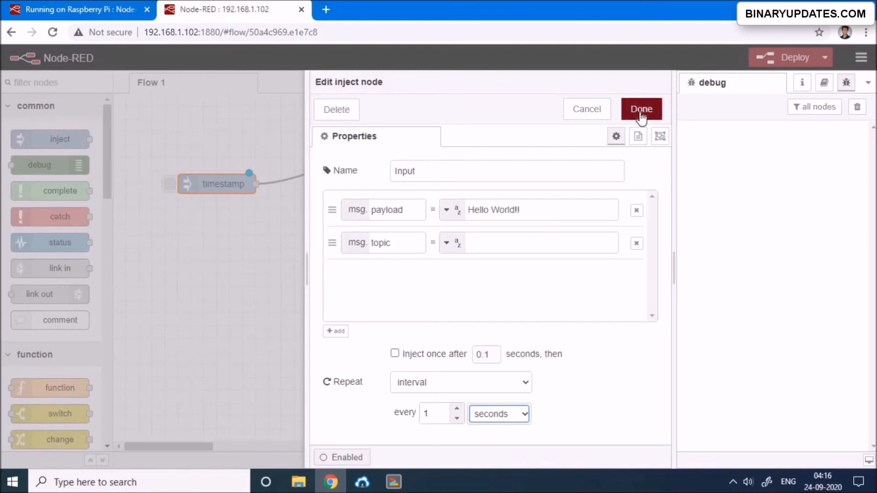
pyautogui.click(641, 108)
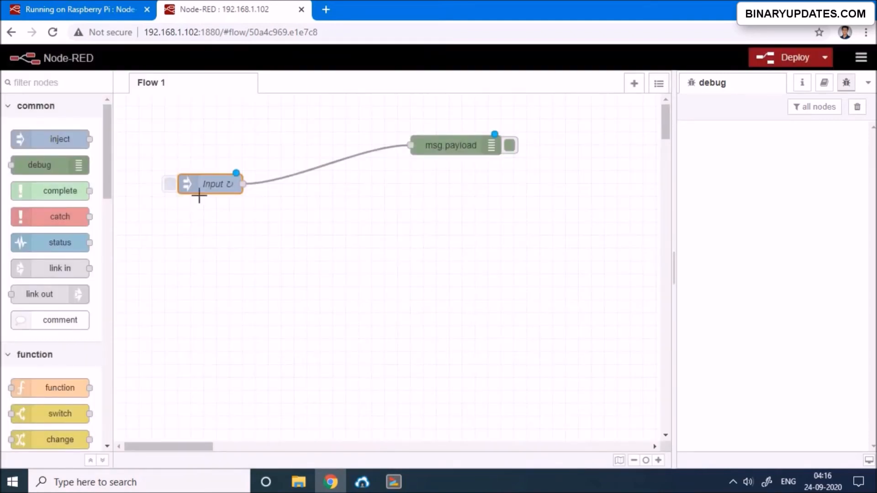
pyautogui.moveTo(462, 171)
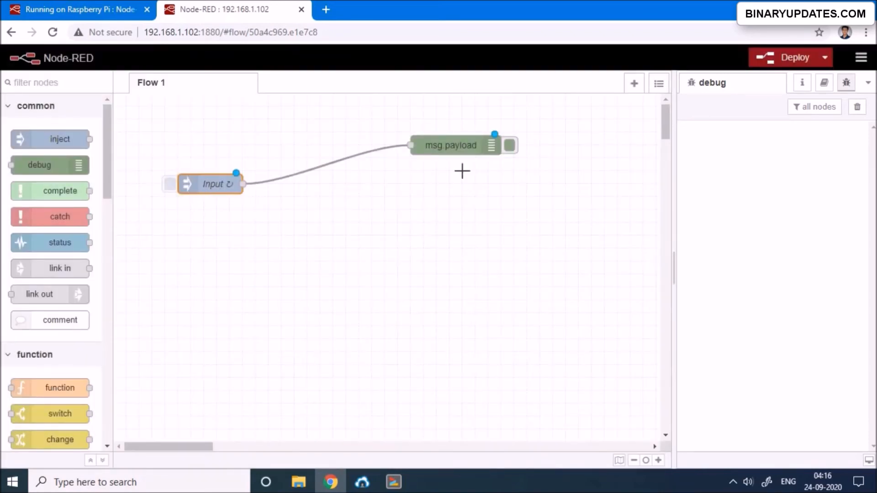
pyautogui.moveTo(458, 151)
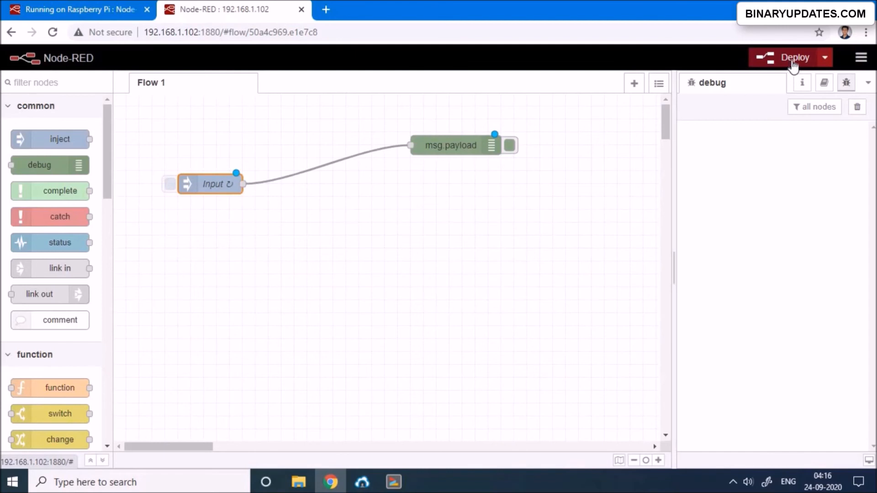
# Deploy the Input-to-debug flow, then clear the Hello World!! messages from the debug sidebar.
pyautogui.click(789, 57)
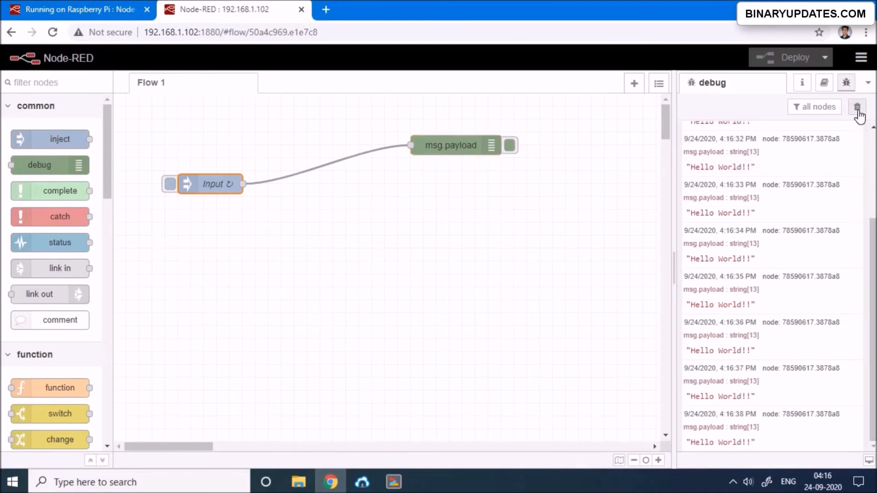
pyautogui.click(857, 107)
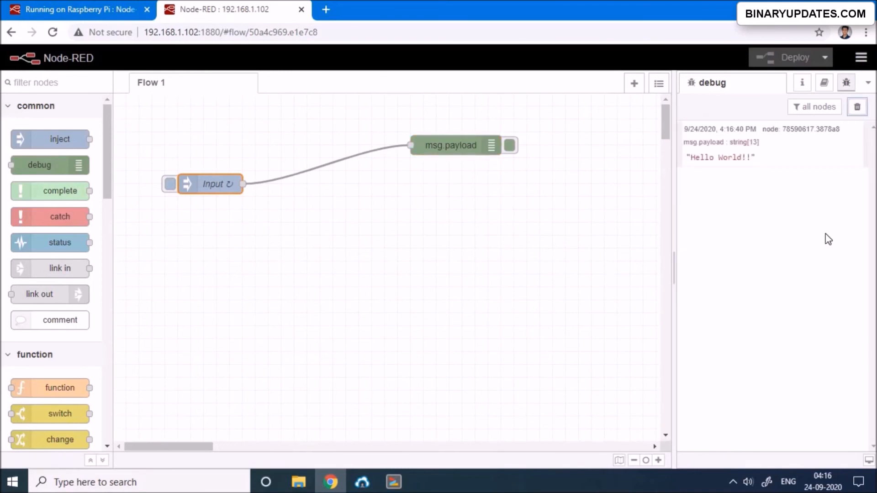